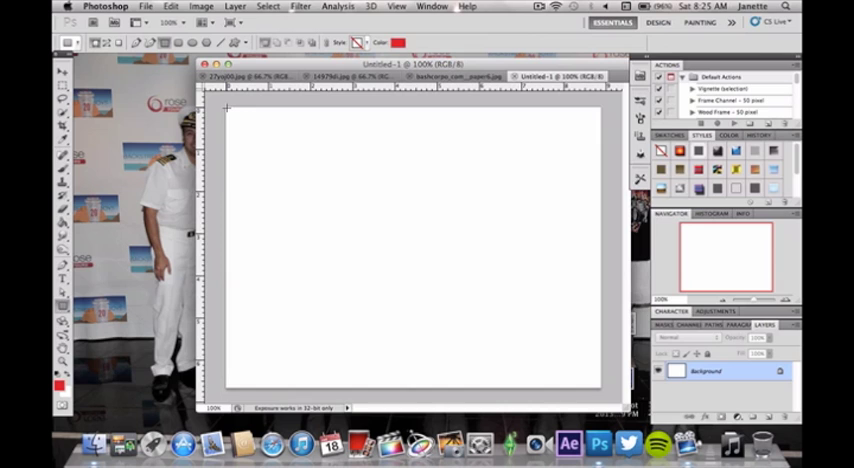
mouse_move(228, 326)
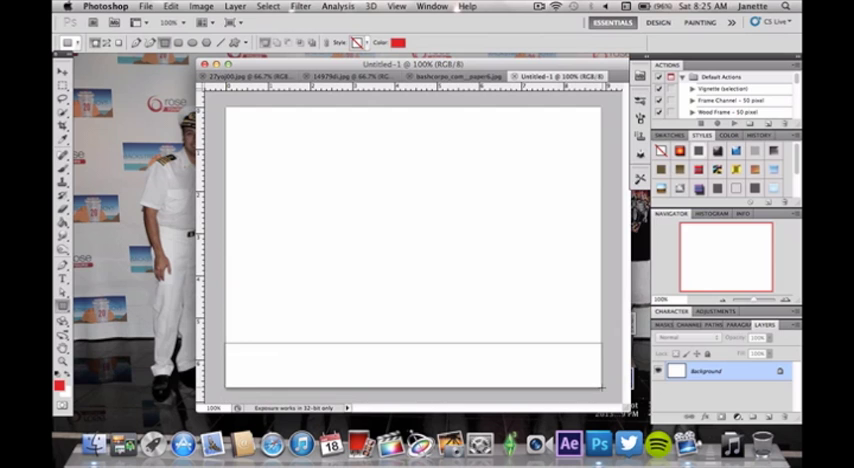
Draw a red rectangle shape layer spanning the bottom edge of the white canvas.
drag(230, 355, 600, 390)
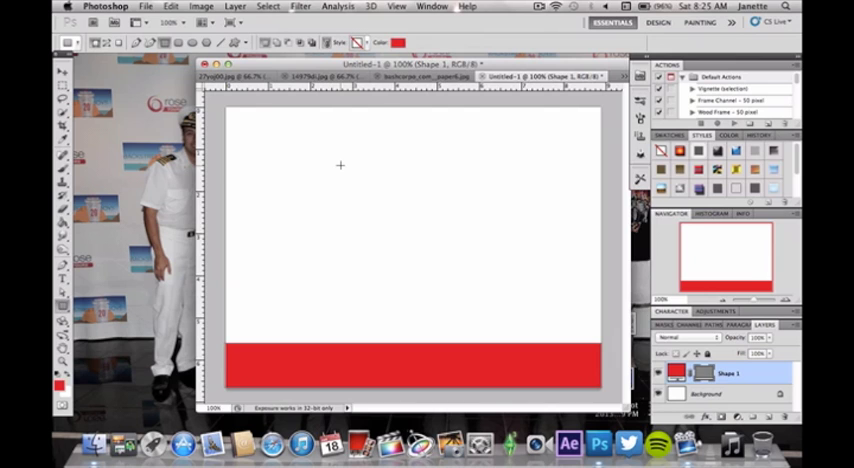
mouse_move(322, 380)
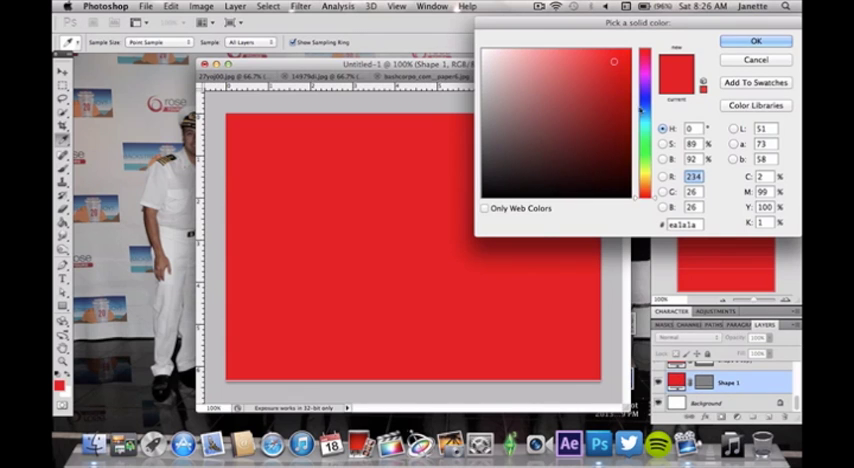
Change the top stripe's color to magenta in the Color Picker.
click(645, 190)
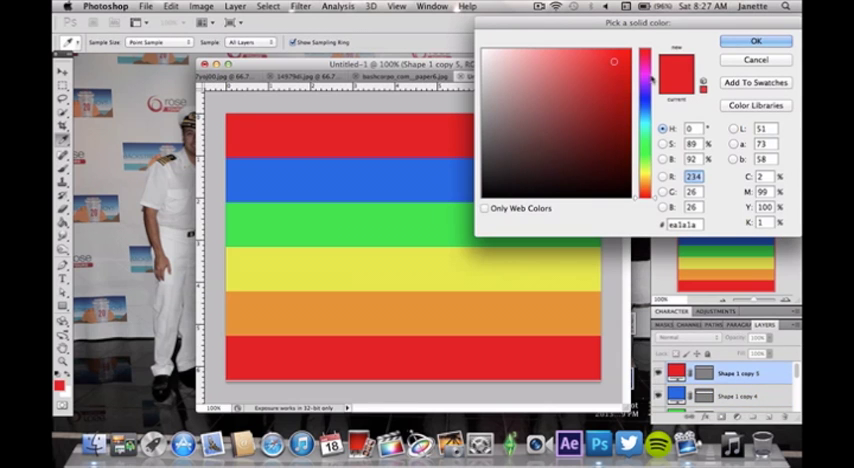
click(642, 60)
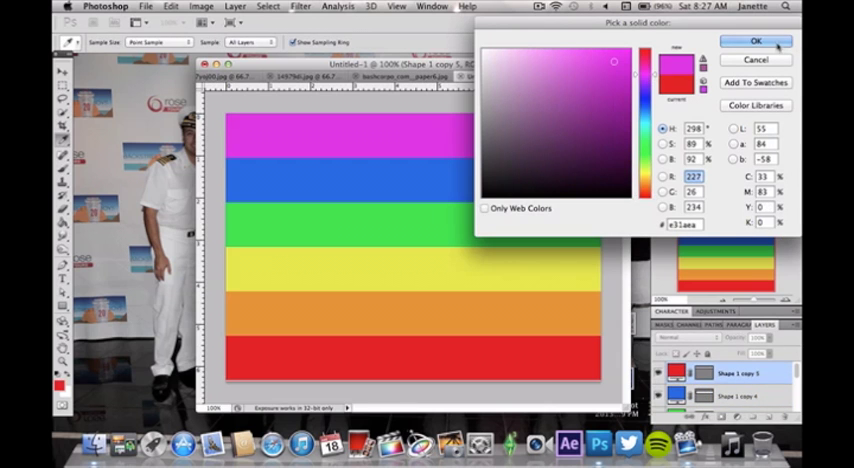
click(746, 40)
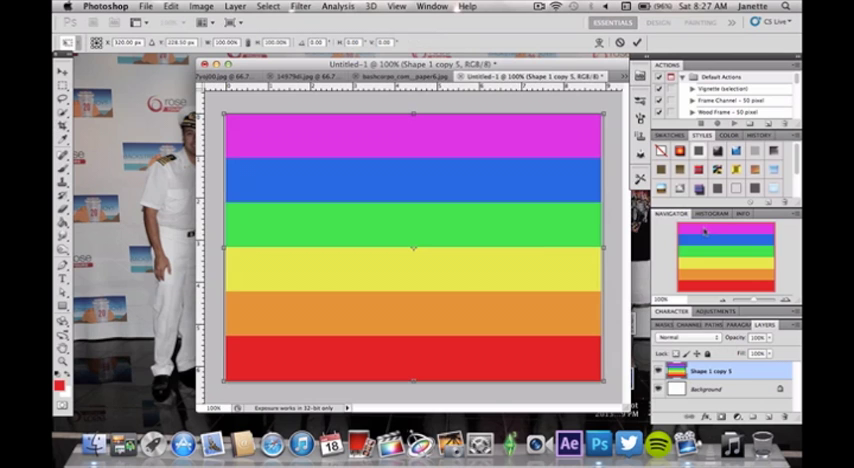
mouse_move(515, 285)
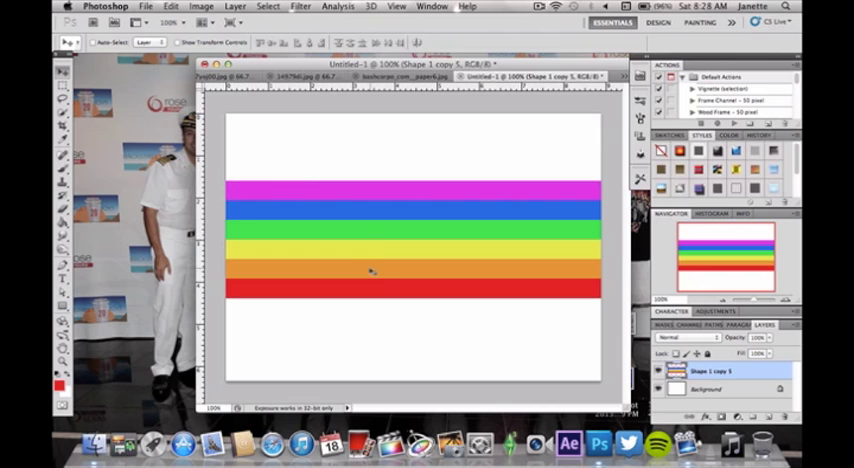
mouse_move(380, 316)
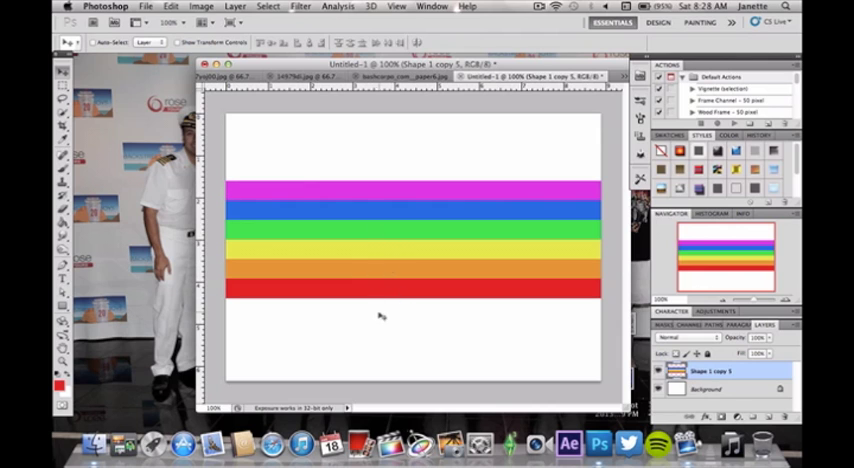
mouse_move(398, 340)
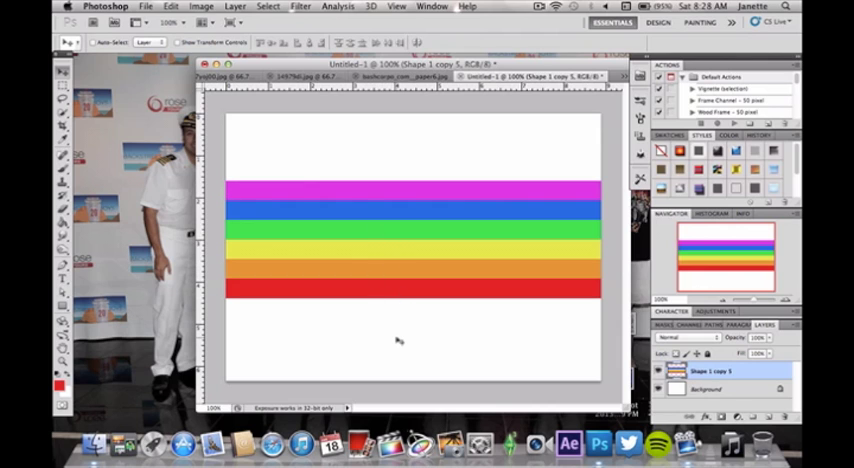
mouse_move(310, 315)
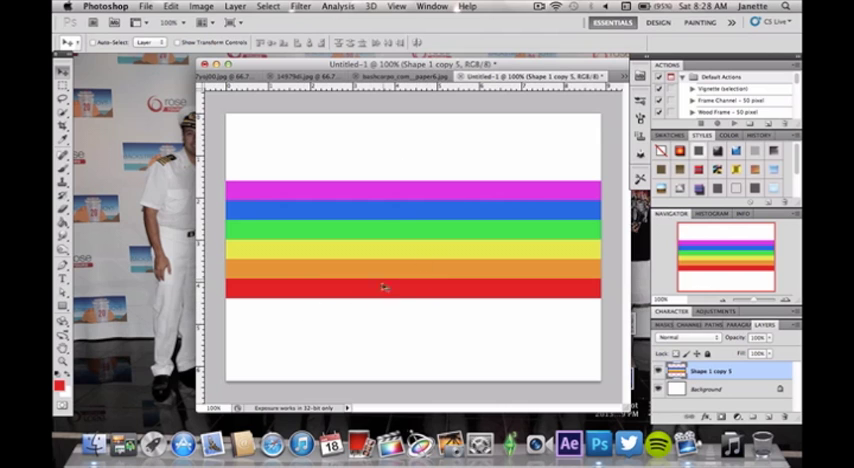
mouse_move(390, 273)
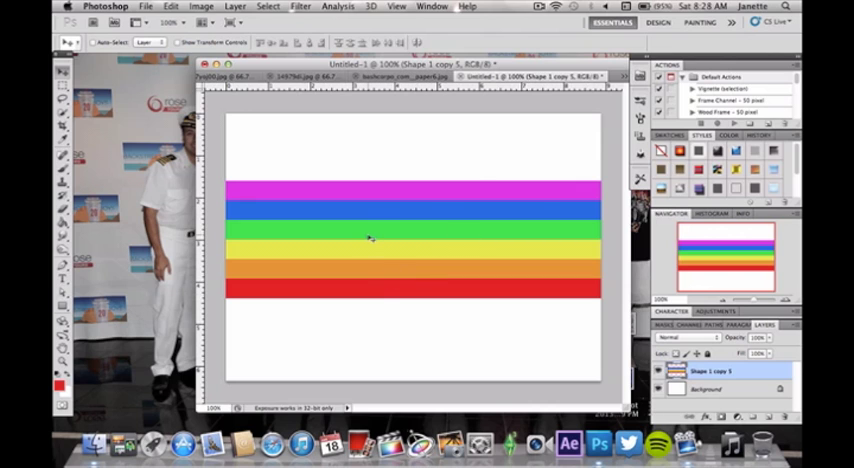
mouse_move(386, 200)
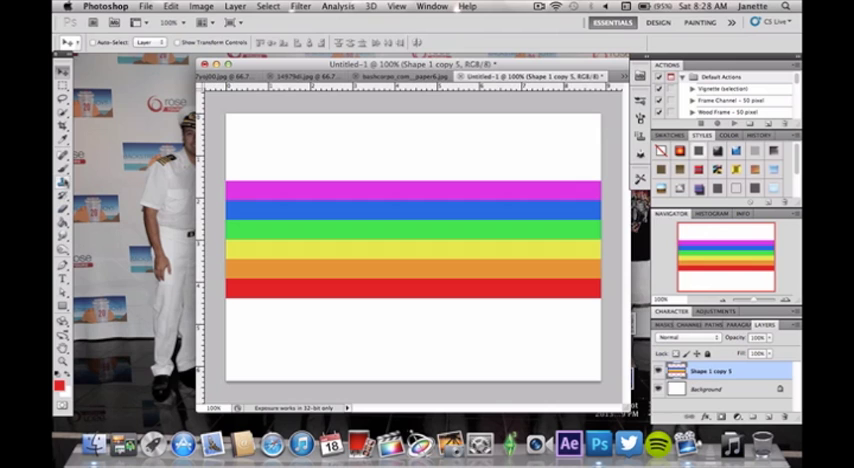
With the Brush tool chosen, keep the stripe layer and add an empty layer above it.
click(62, 75)
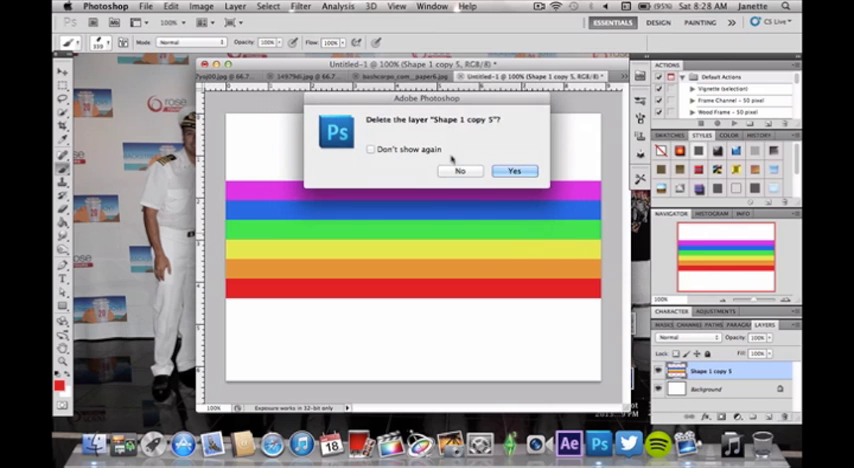
click(514, 170)
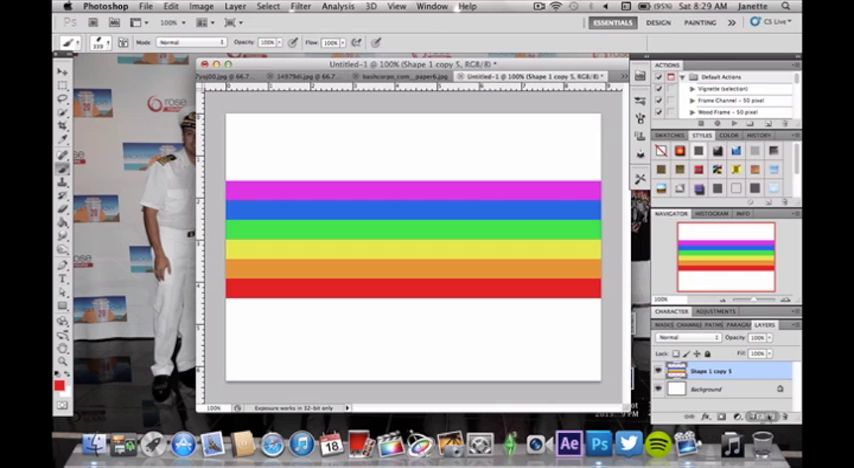
click(752, 416)
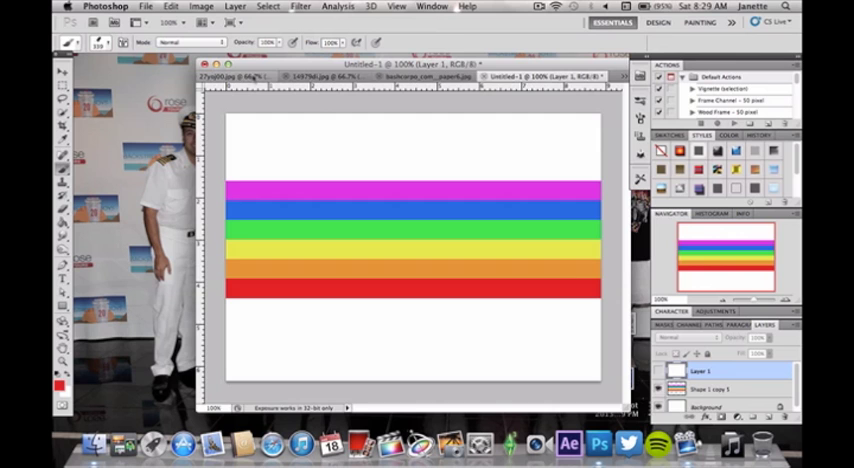
Close the 27yoj00.jpg paper texture and bring the Untitled-1 rainbow document forward.
click(243, 77)
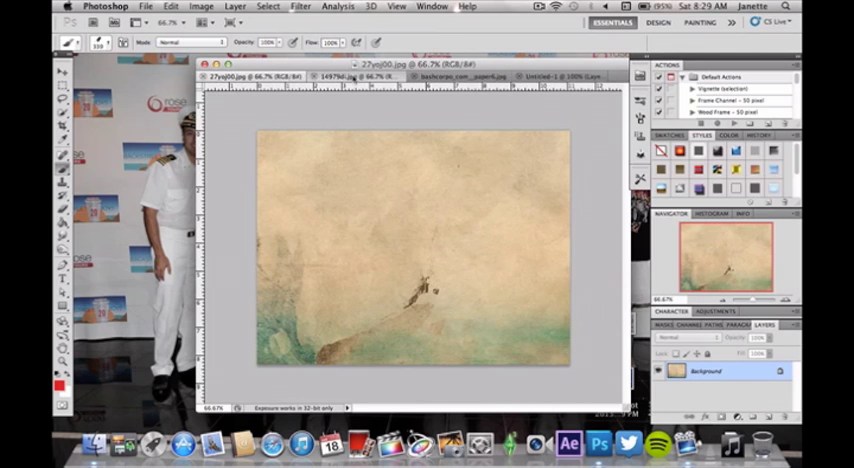
click(450, 76)
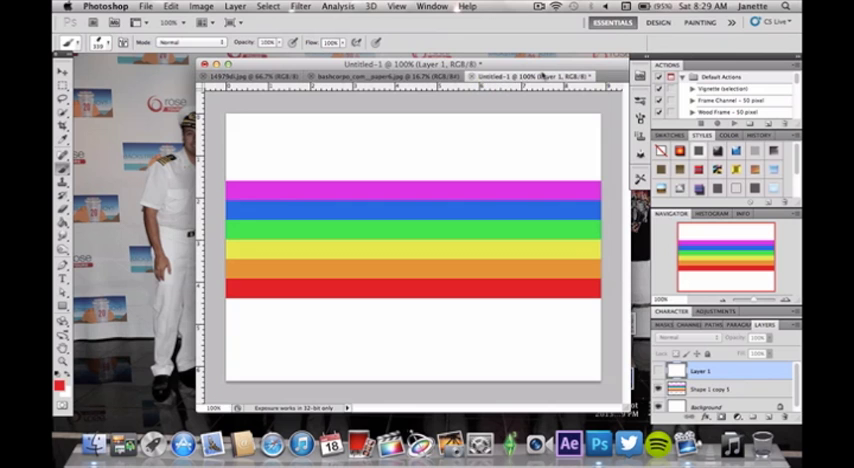
click(715, 388)
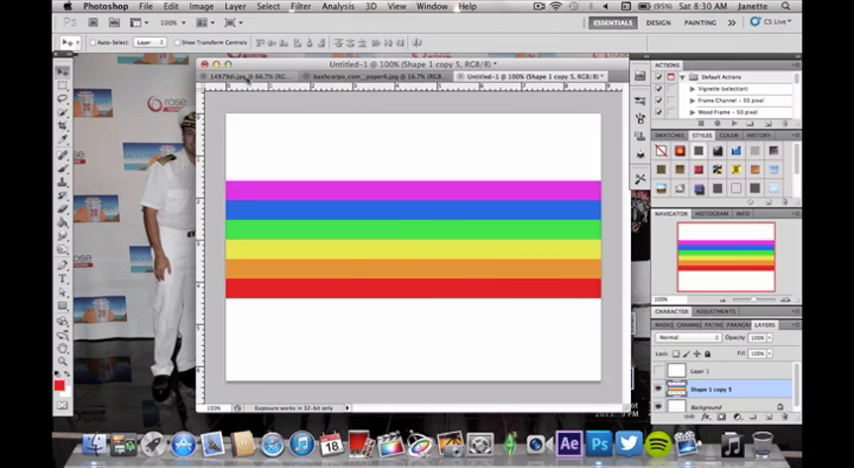
Cycle through the texture images, then make white Layer 1 visible over the stripes.
click(252, 77)
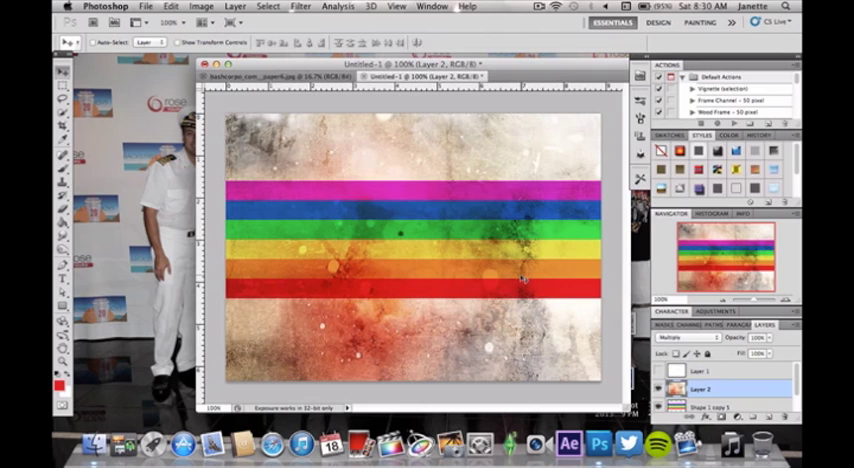
click(688, 337)
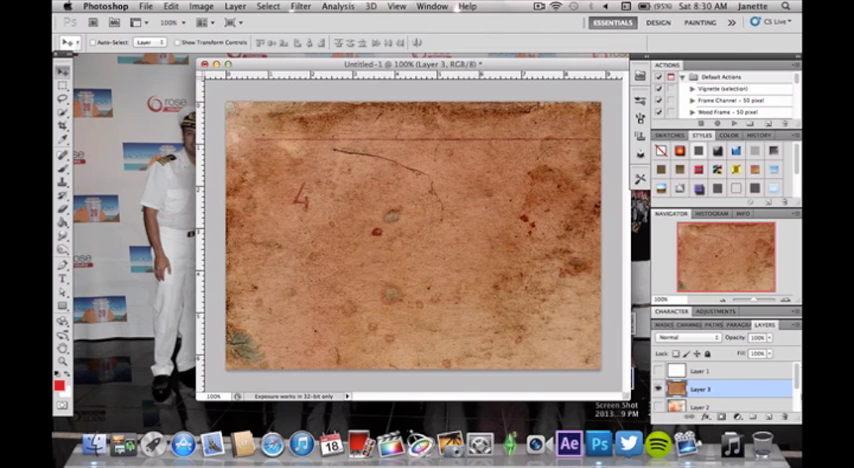
click(683, 337)
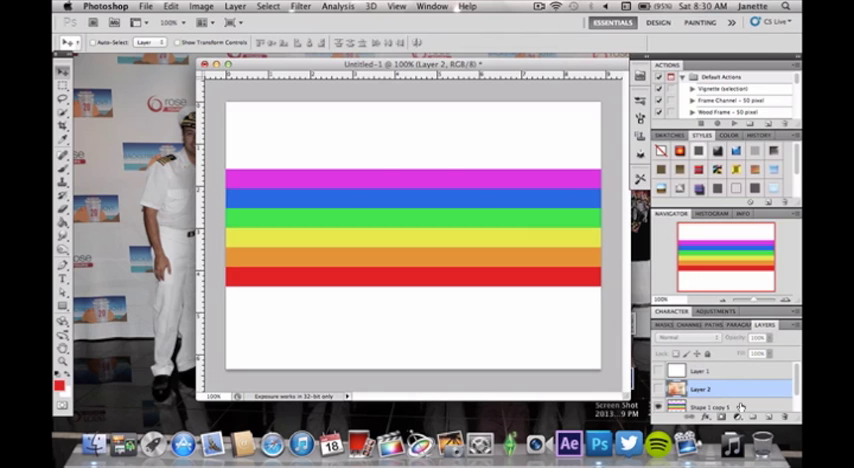
click(688, 337)
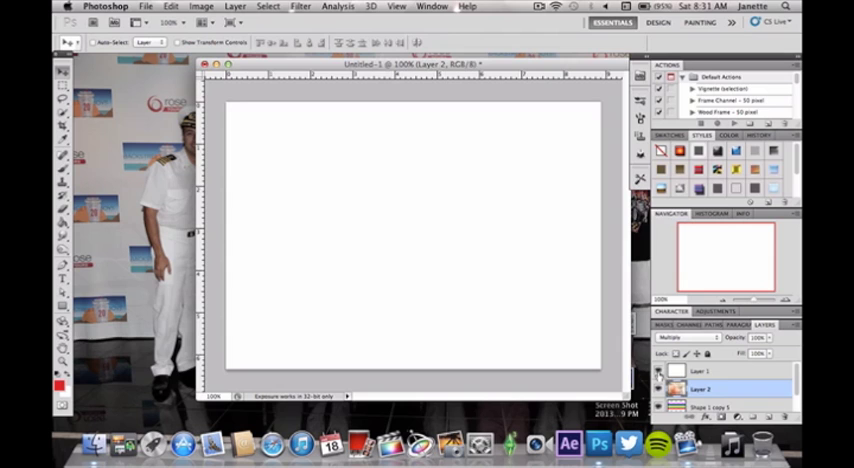
mouse_move(532, 348)
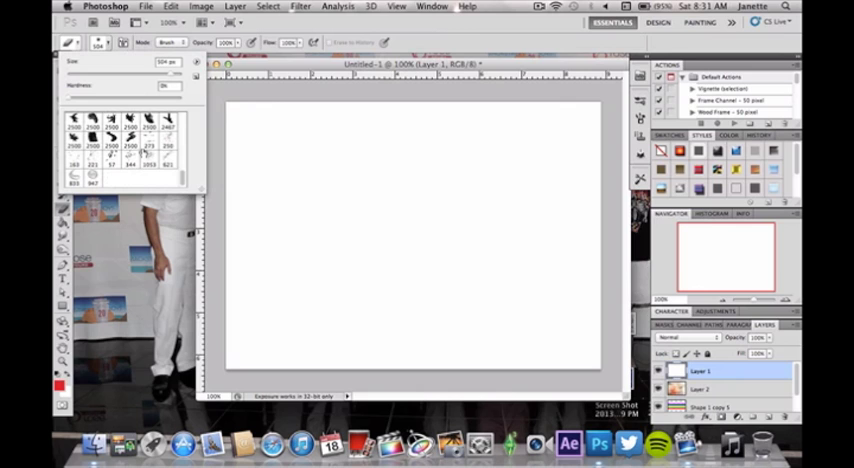
mouse_move(120, 165)
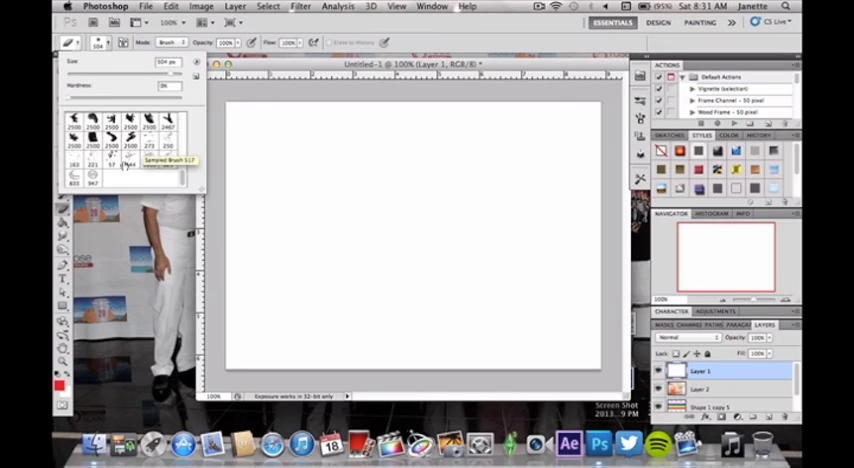
Set the grunge brush size for painting on the white layer.
drag(345, 150, 360, 330)
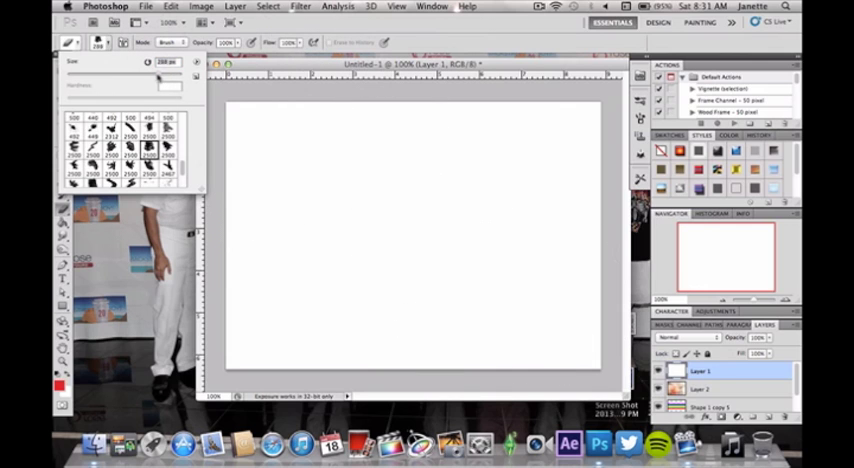
drag(410, 160, 430, 290)
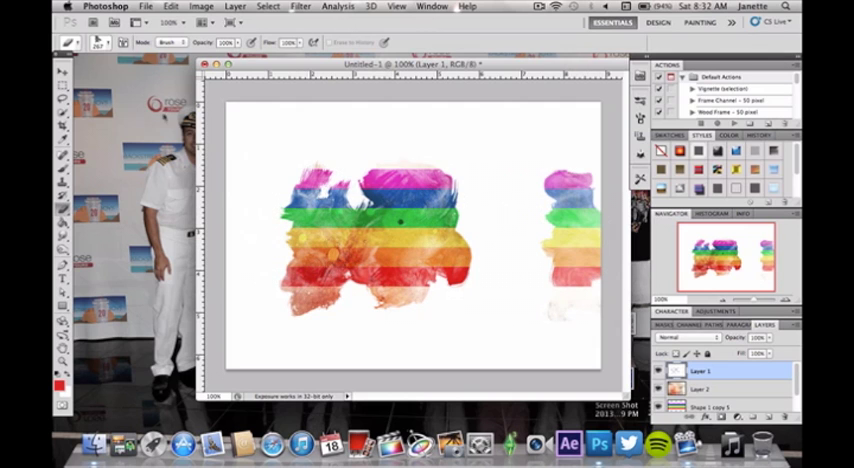
Stamp grunge brush patches on Layer 1 to expose the rainbow stripes beneath.
click(175, 42)
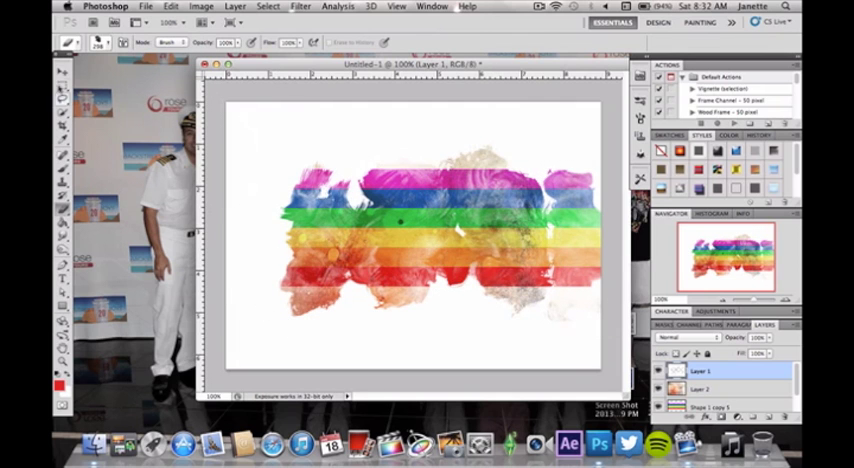
click(160, 43)
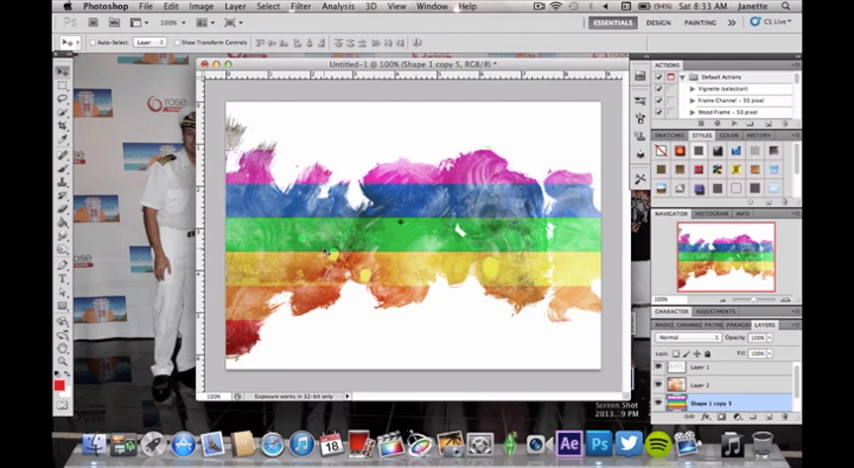
mouse_move(450, 240)
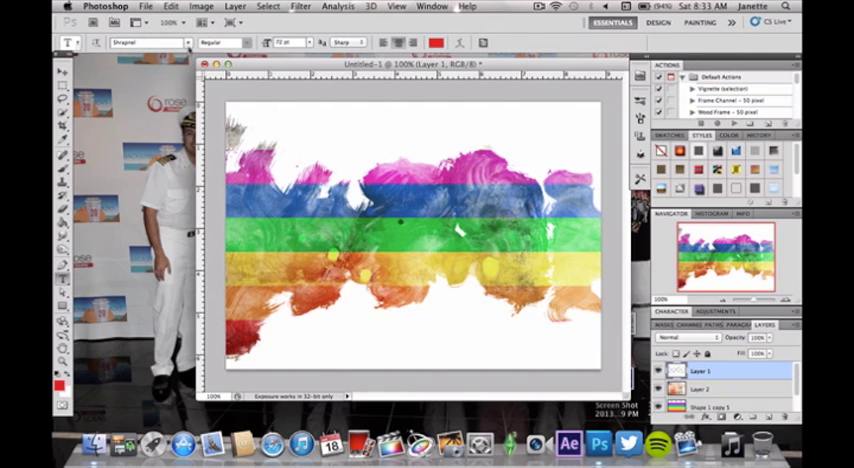
Choose the Shrapnel font and type JAZZED TUTORIALS on the canvas.
click(150, 42)
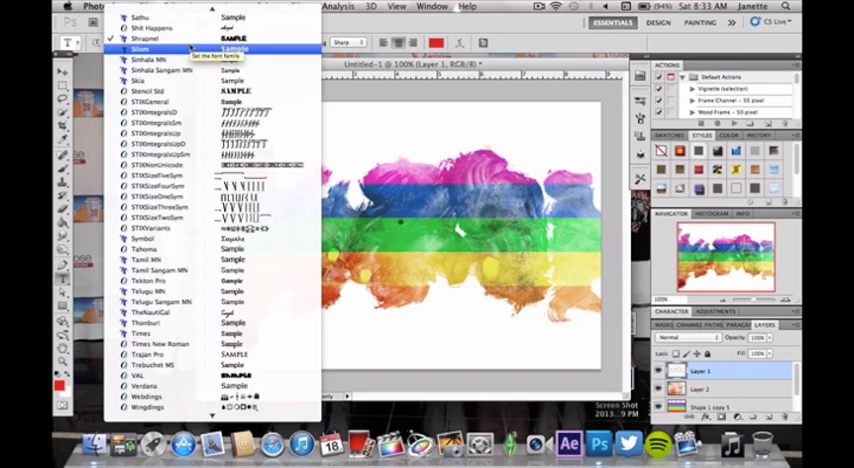
click(145, 38)
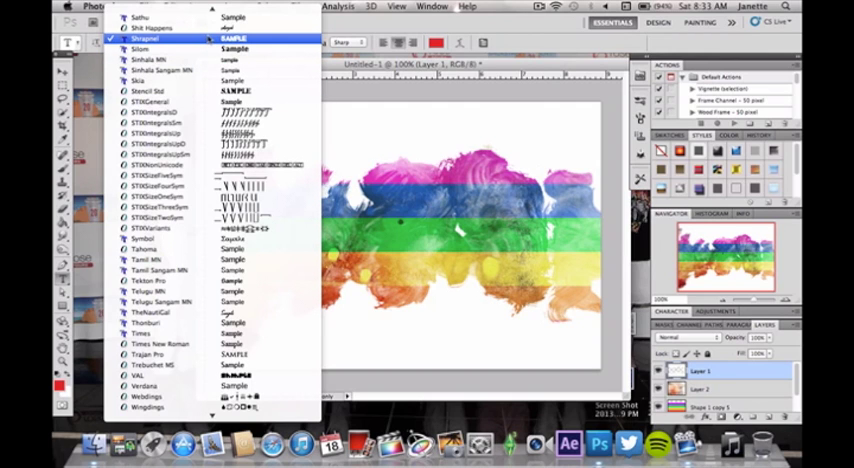
click(145, 38)
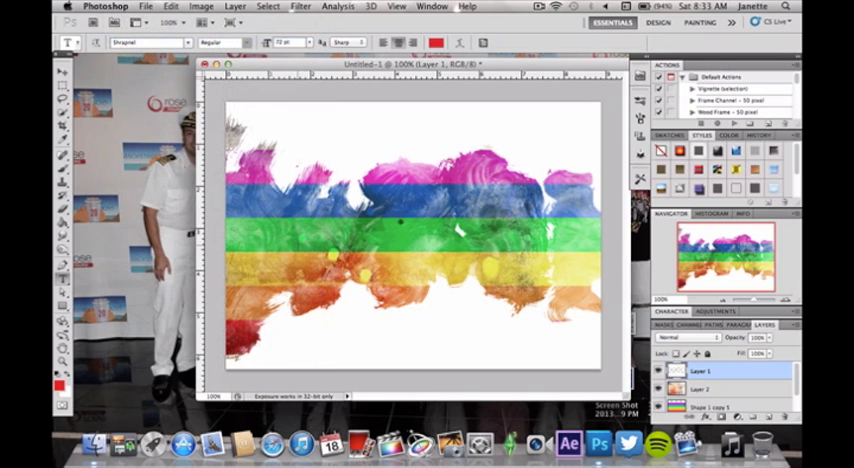
text(J)
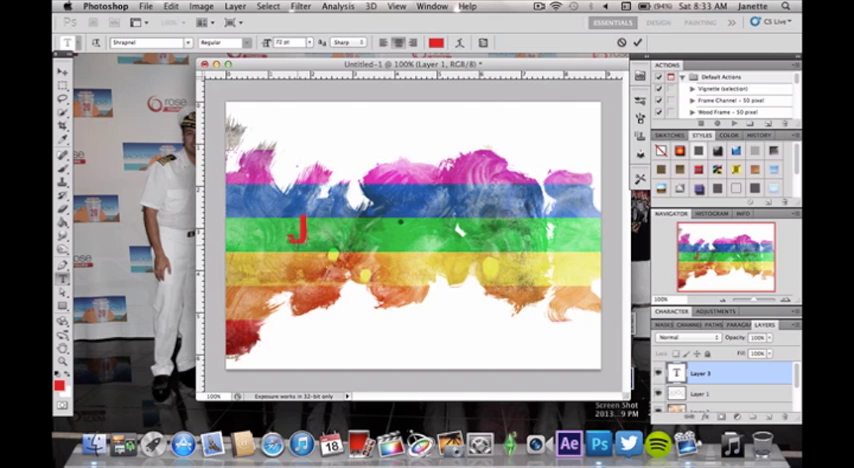
text(AZZED)
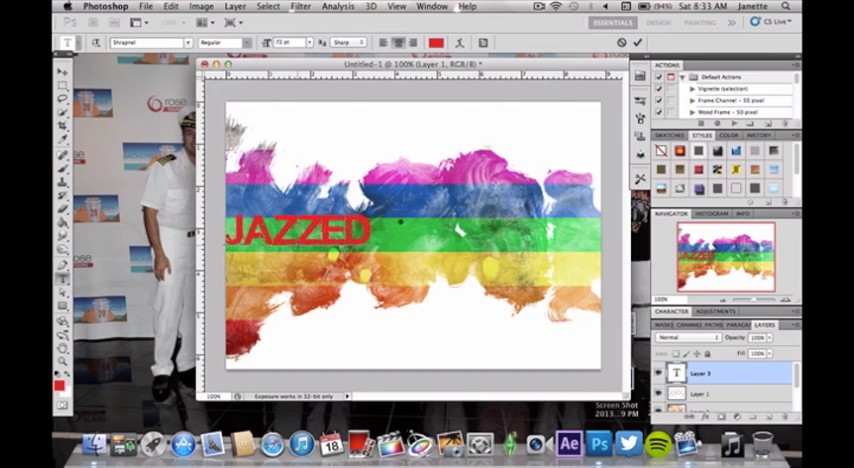
text(TUTORIALS)
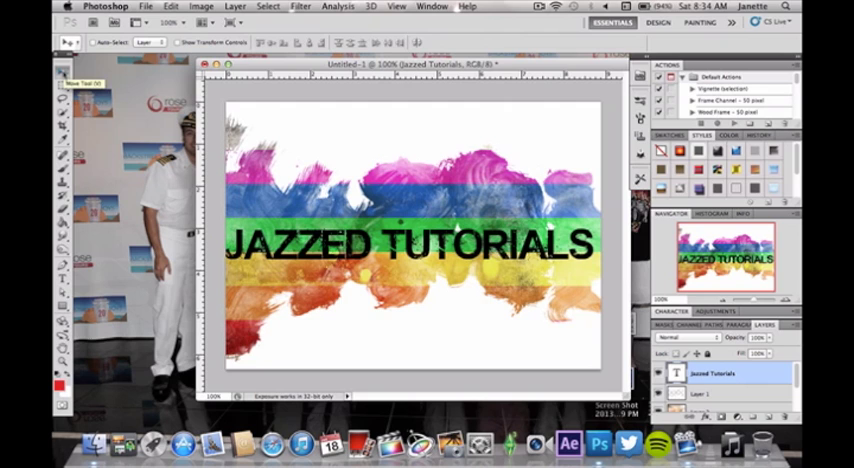
mouse_move(300, 205)
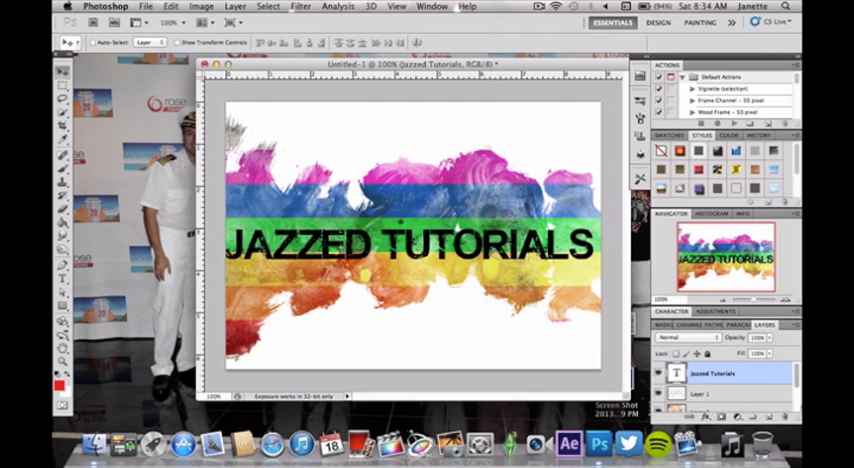
Set the JAZZED TUTORIALS text layer's blend mode to Overlay.
click(690, 337)
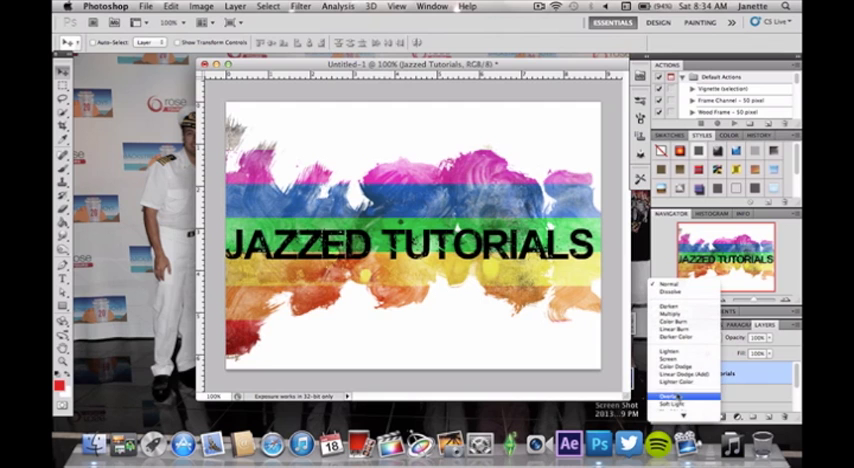
click(683, 393)
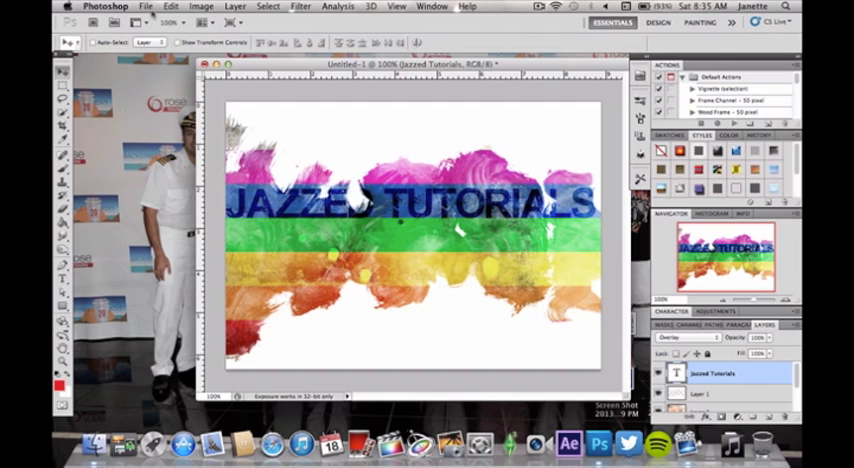
click(146, 7)
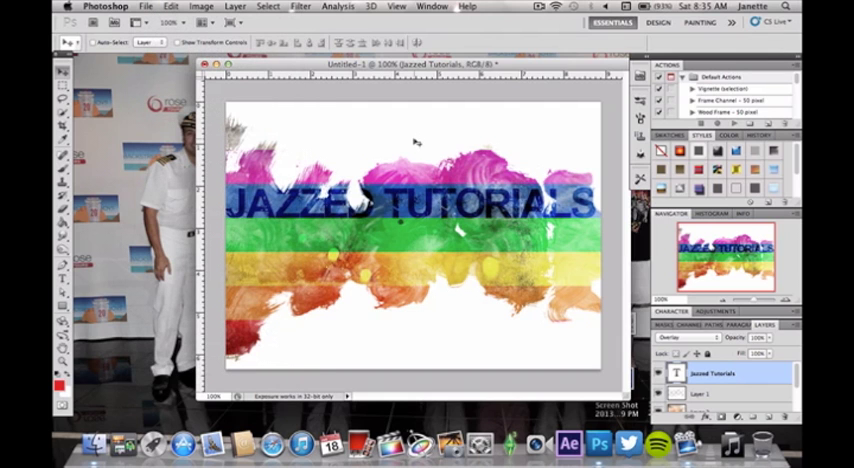
mouse_move(457, 115)
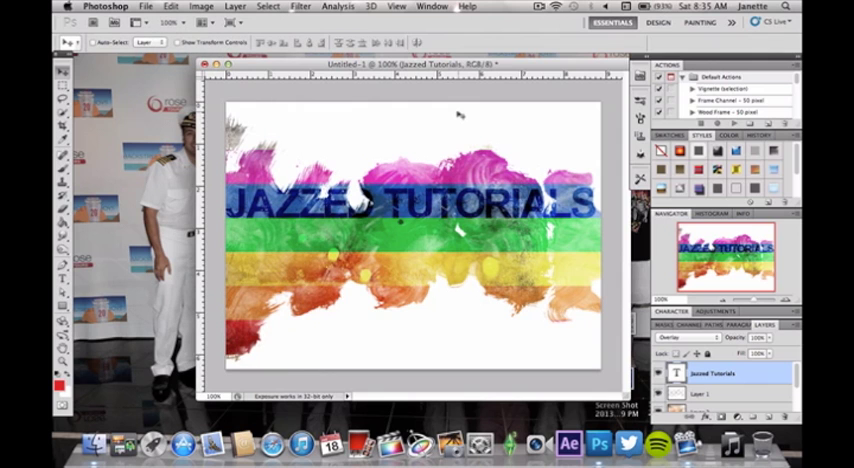